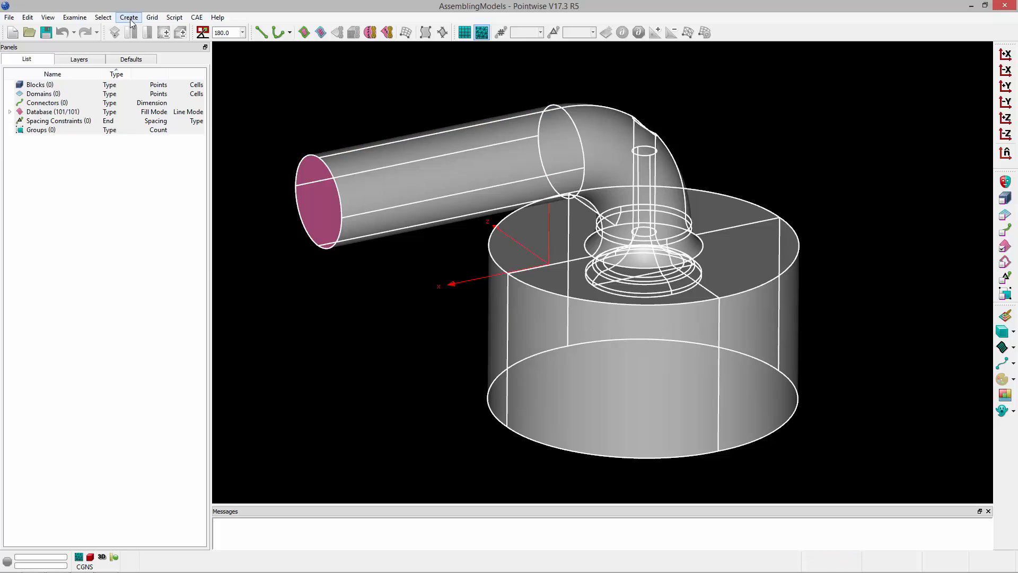
Open the Assemble Models panel from the Create menu
click(128, 17)
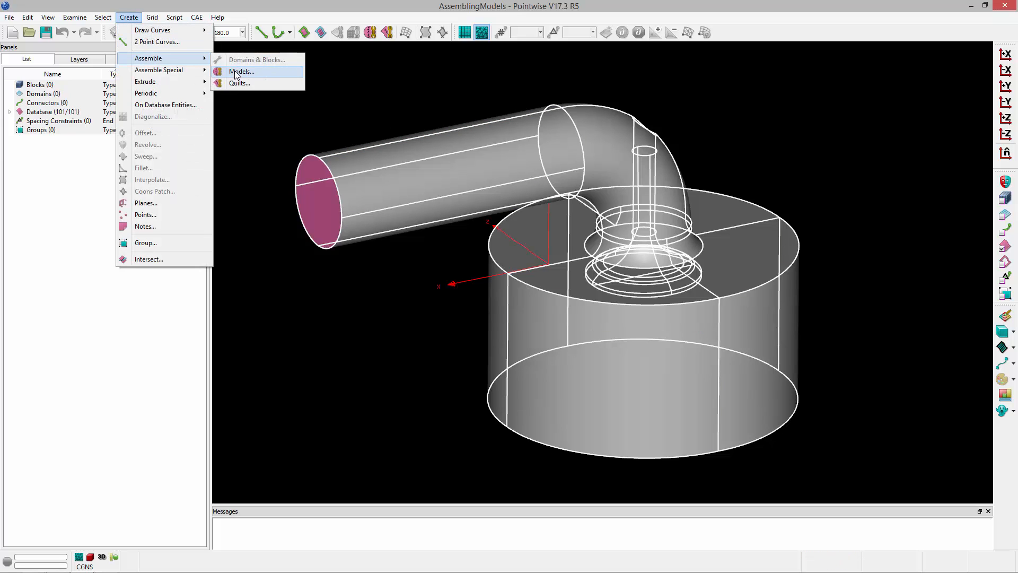
click(241, 72)
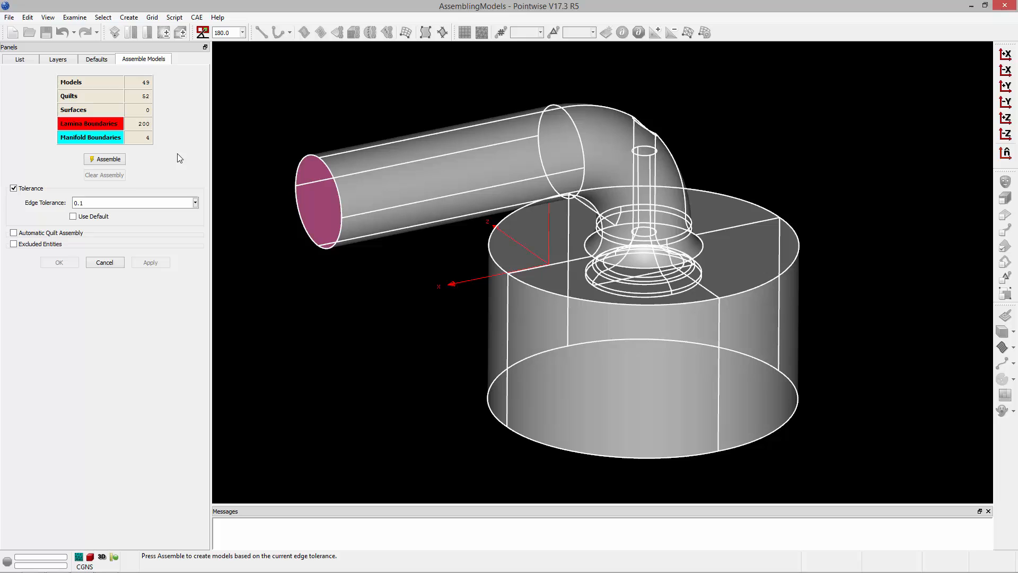
Assemble the surfaces using the default 0.001 edge tolerance, giving 2 models
click(73, 216)
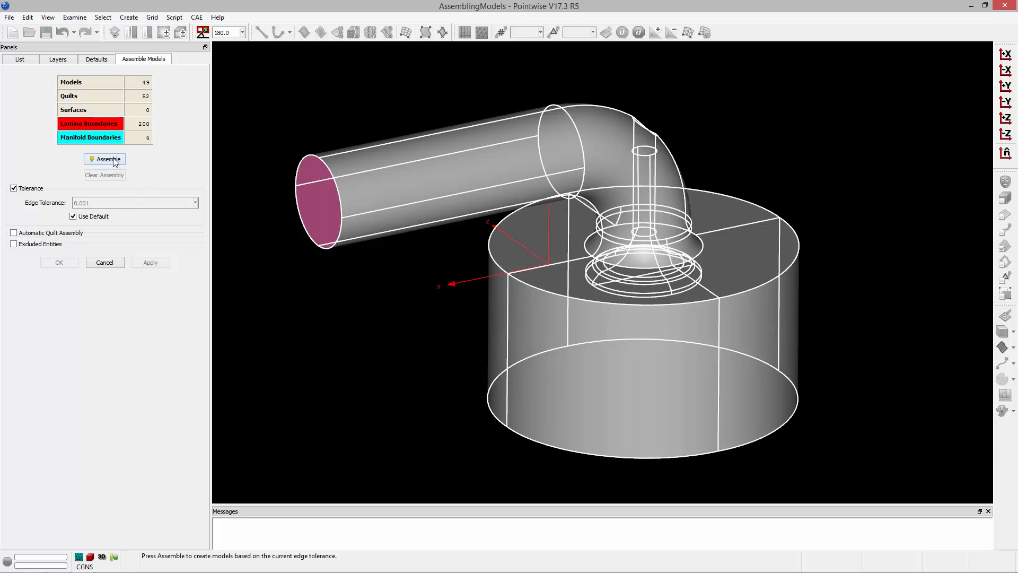
click(104, 159)
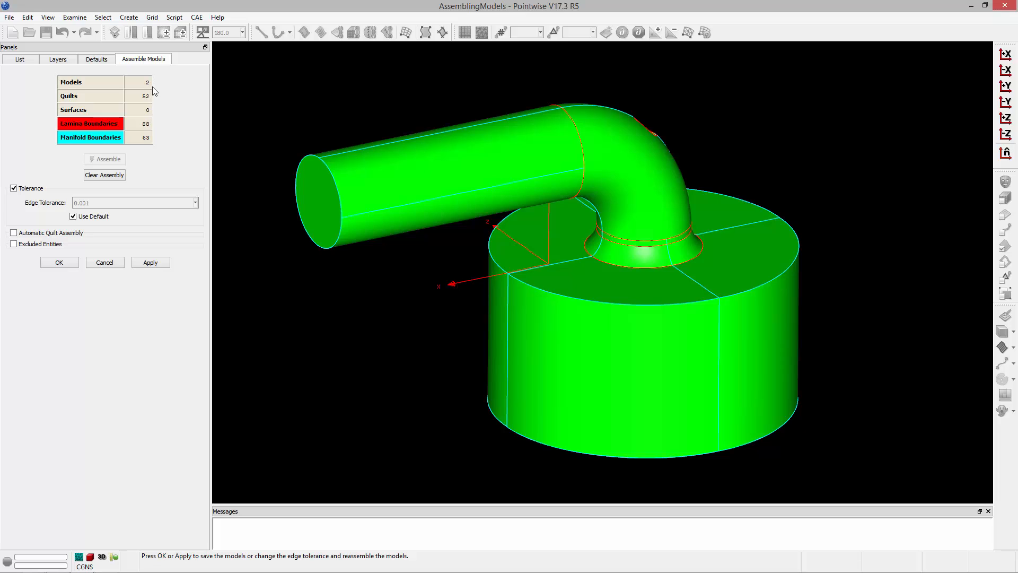
mouse_move(150, 133)
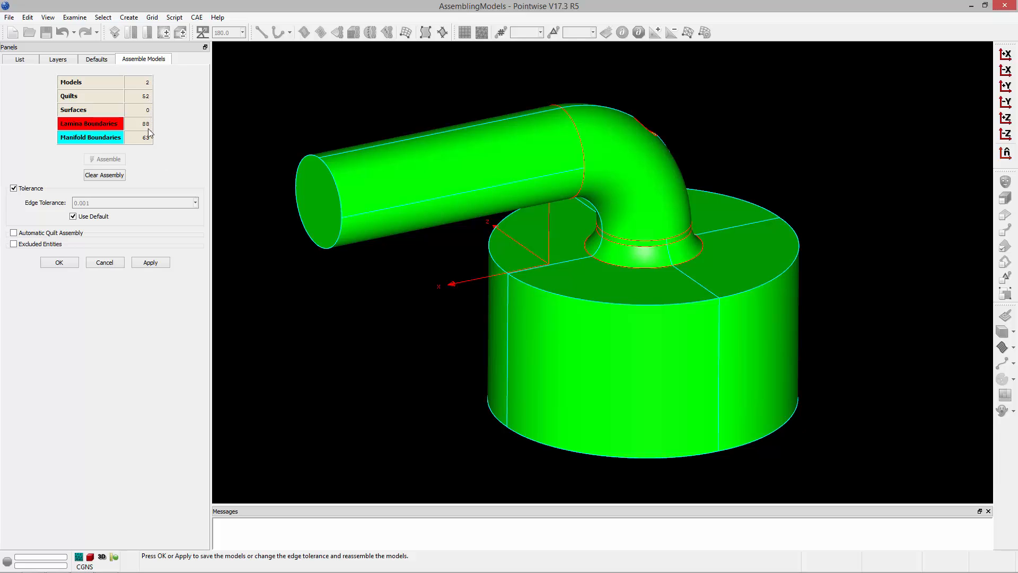
mouse_move(156, 89)
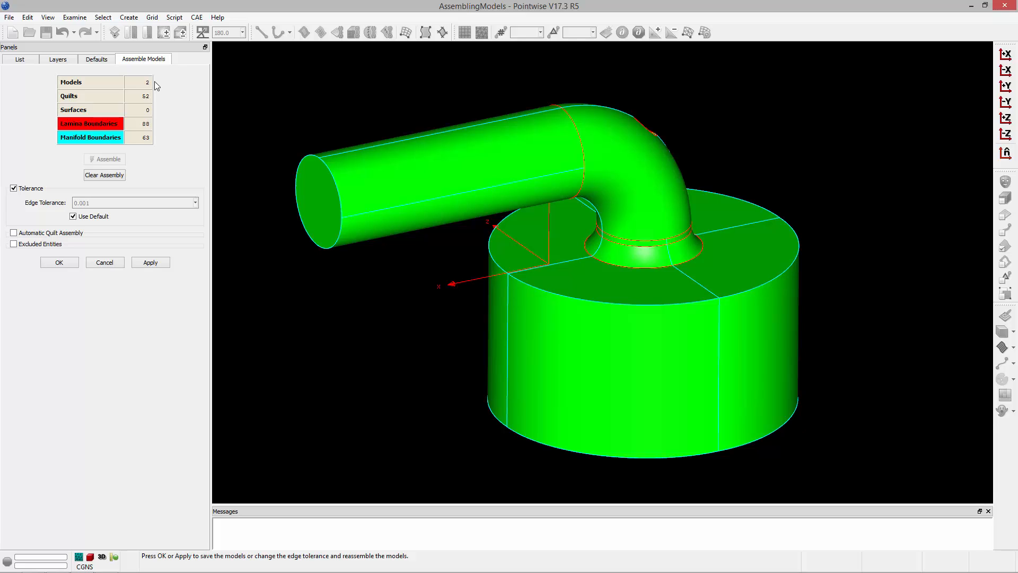
mouse_move(109, 130)
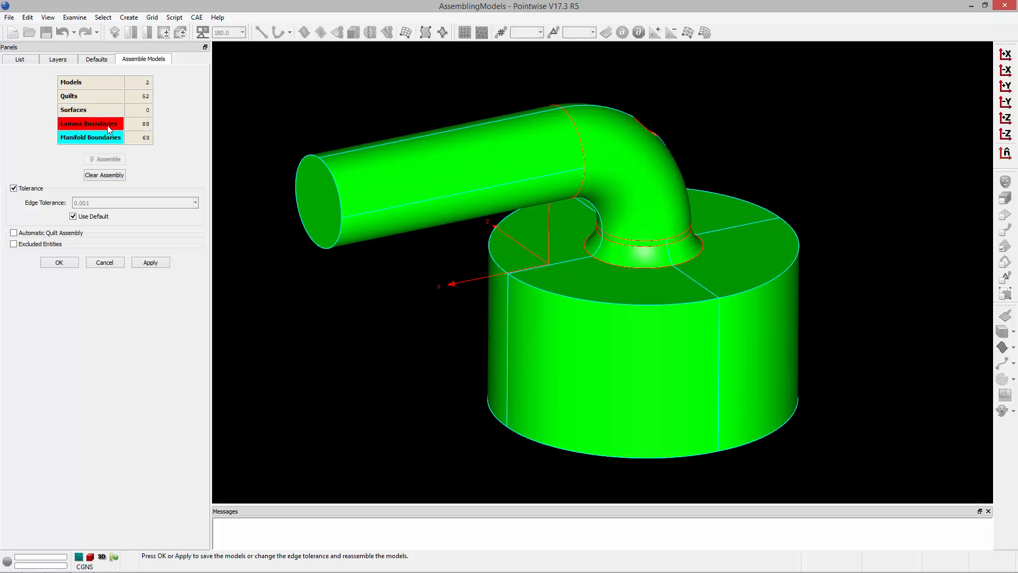
mouse_move(550, 100)
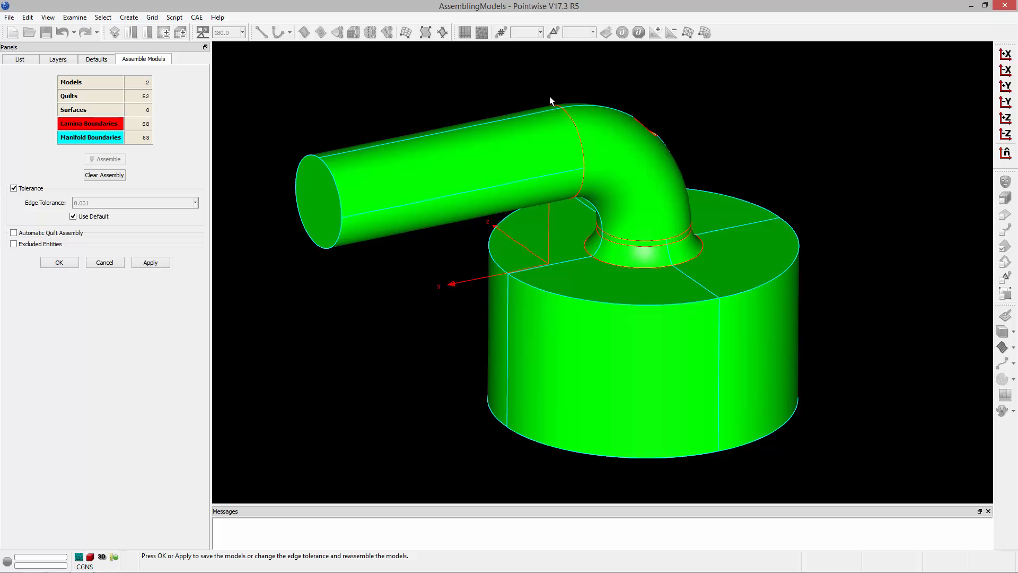
mouse_move(651, 242)
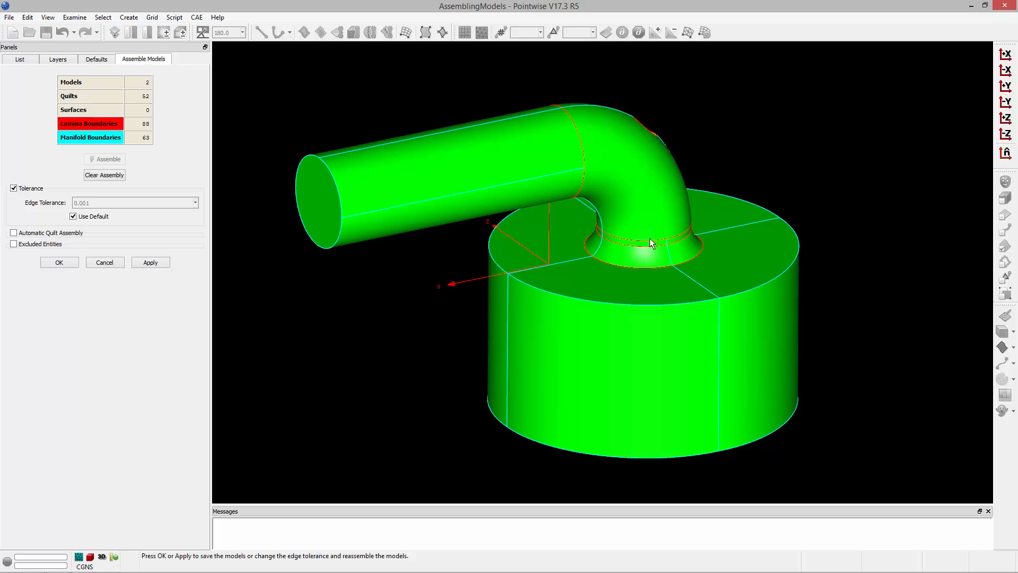
mouse_move(685, 224)
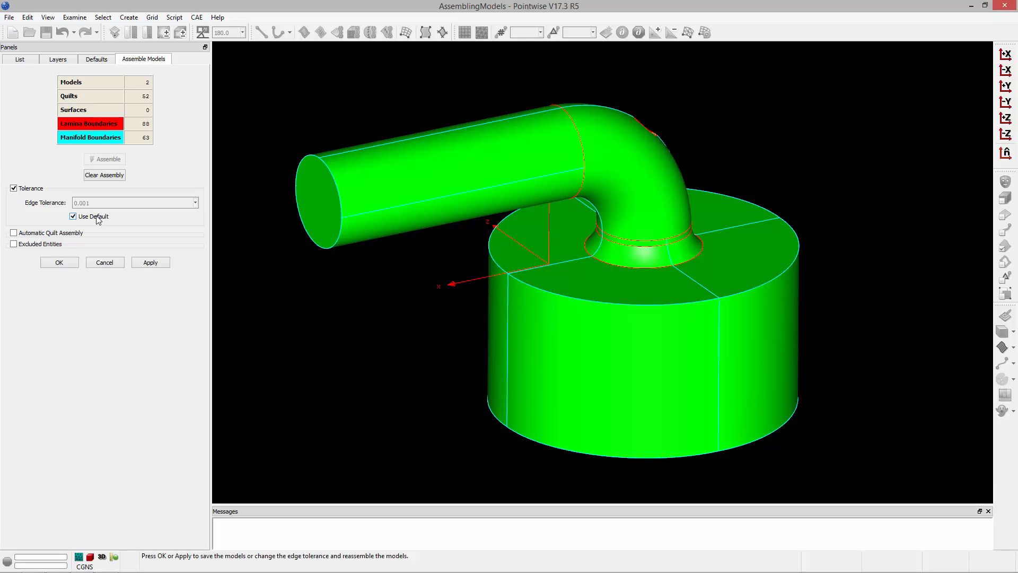
Clear the assembly and reassemble with a custom 0.1 edge tolerance into one model
click(72, 216)
text(0.)
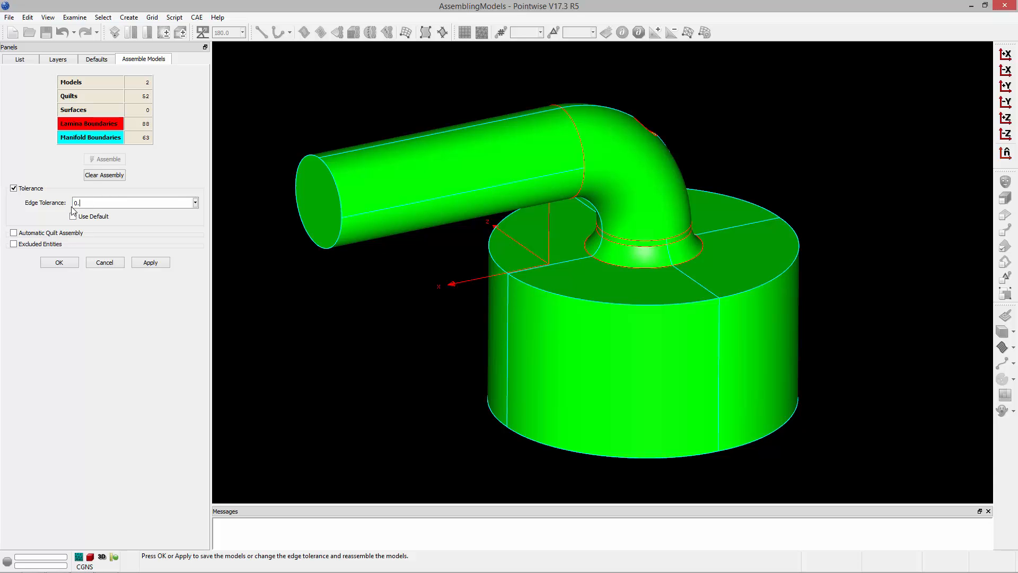
click(104, 159)
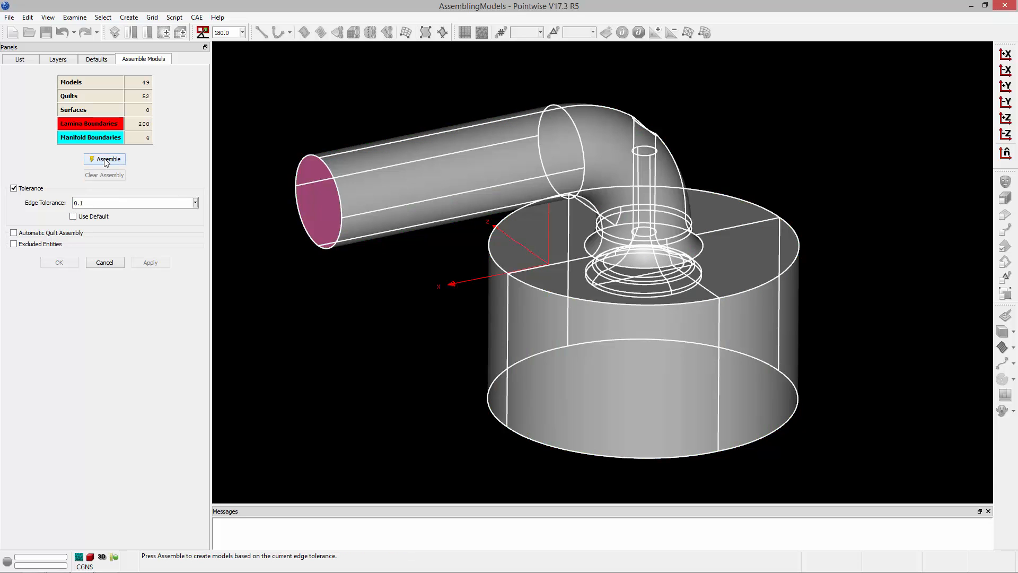
click(104, 159)
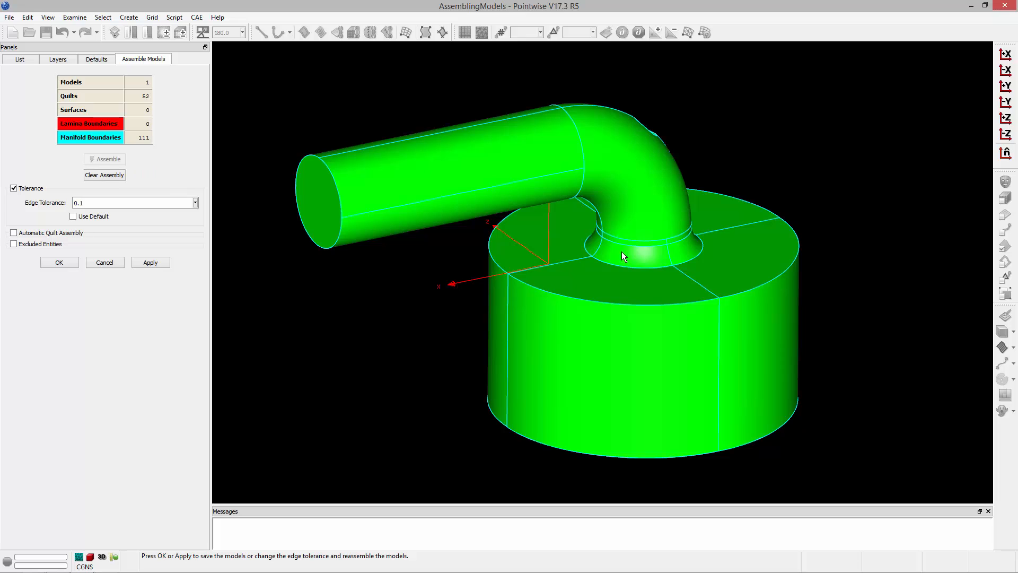
mouse_move(177, 139)
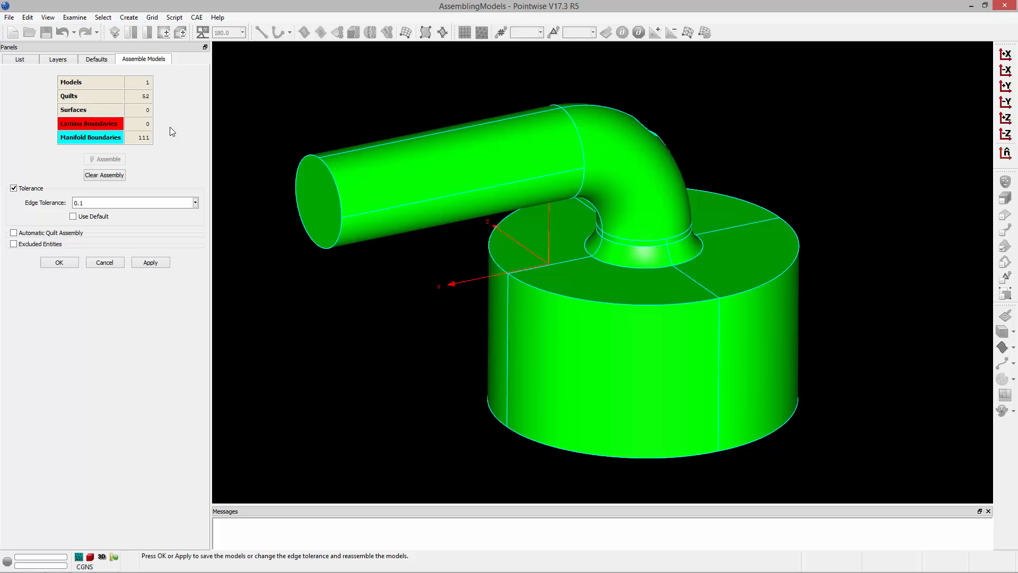
mouse_move(162, 179)
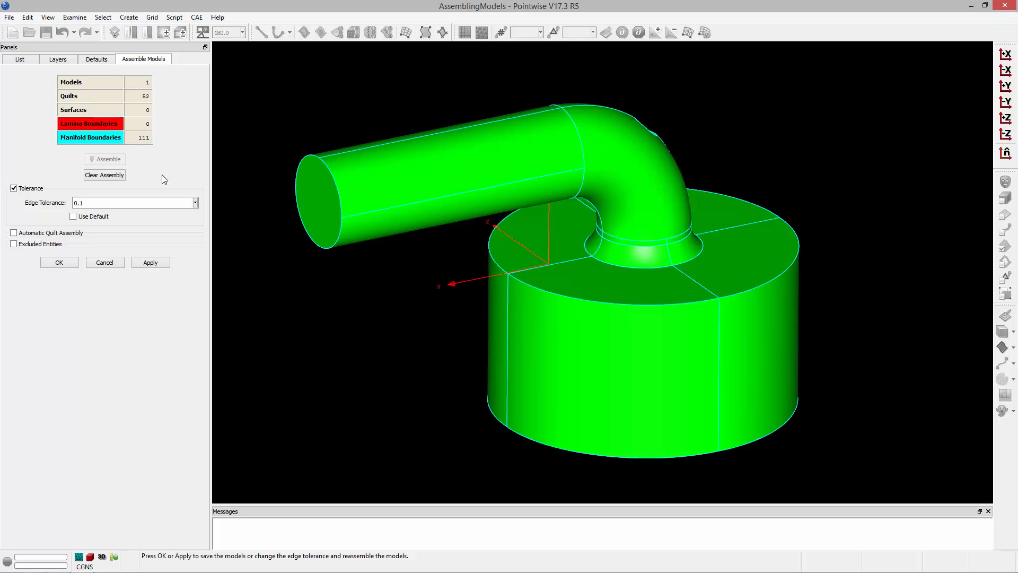
mouse_move(75, 231)
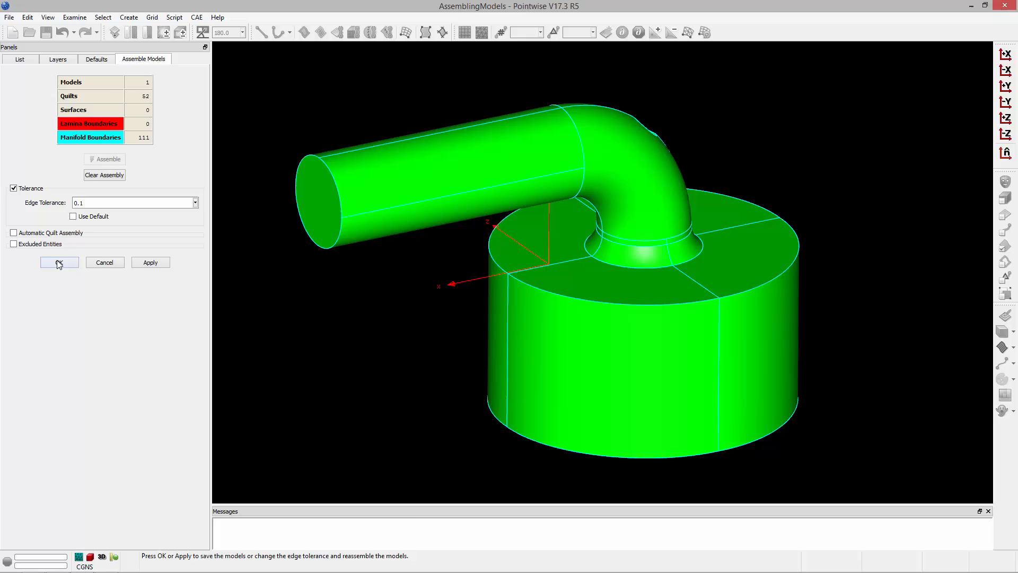
Accept the assembly, creating 52 surface domains, and hide the database geometry
click(59, 262)
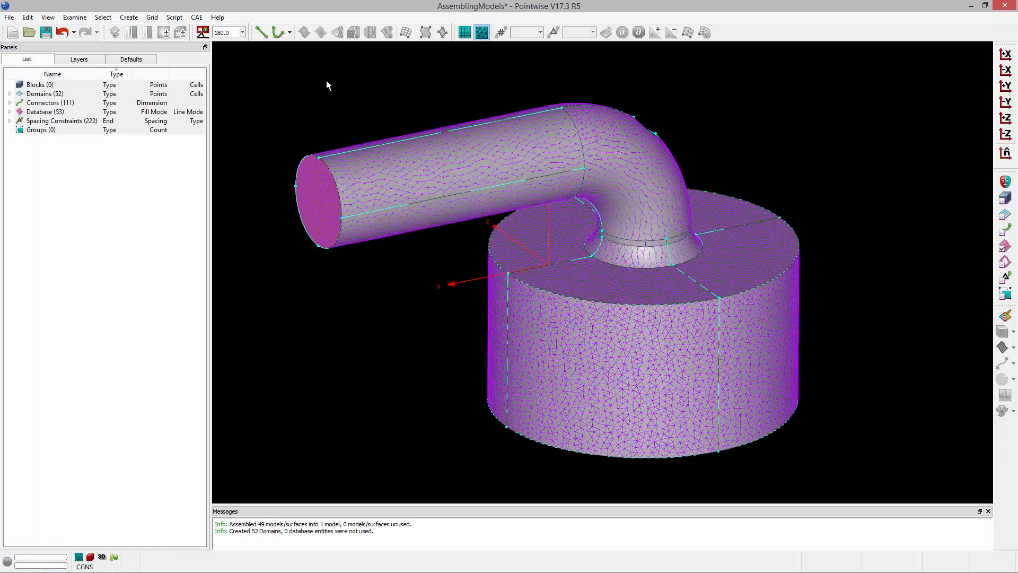
click(48, 17)
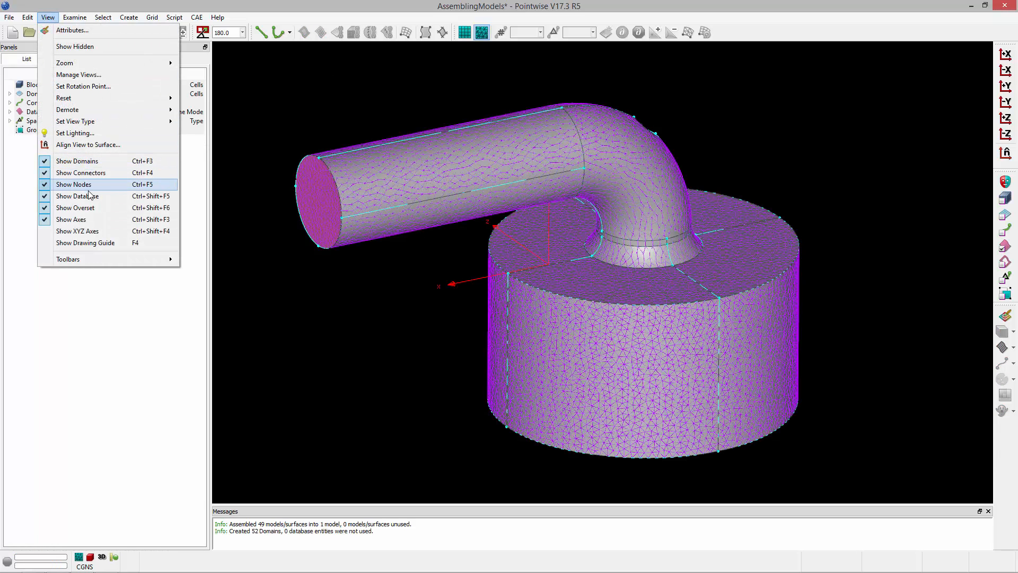
click(78, 161)
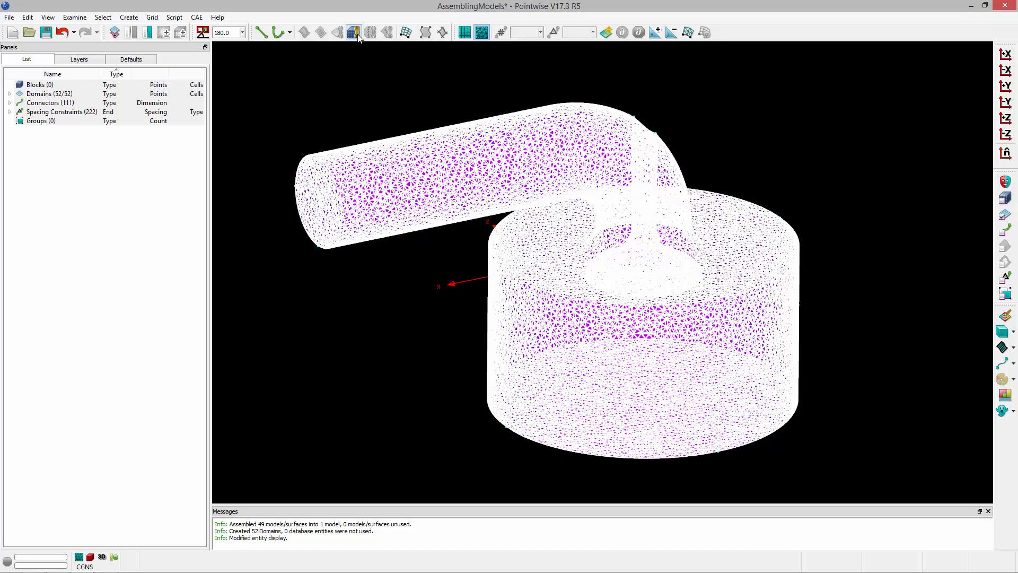
Create a tet volume block and examine it with a Z-direction cutting plane
click(353, 31)
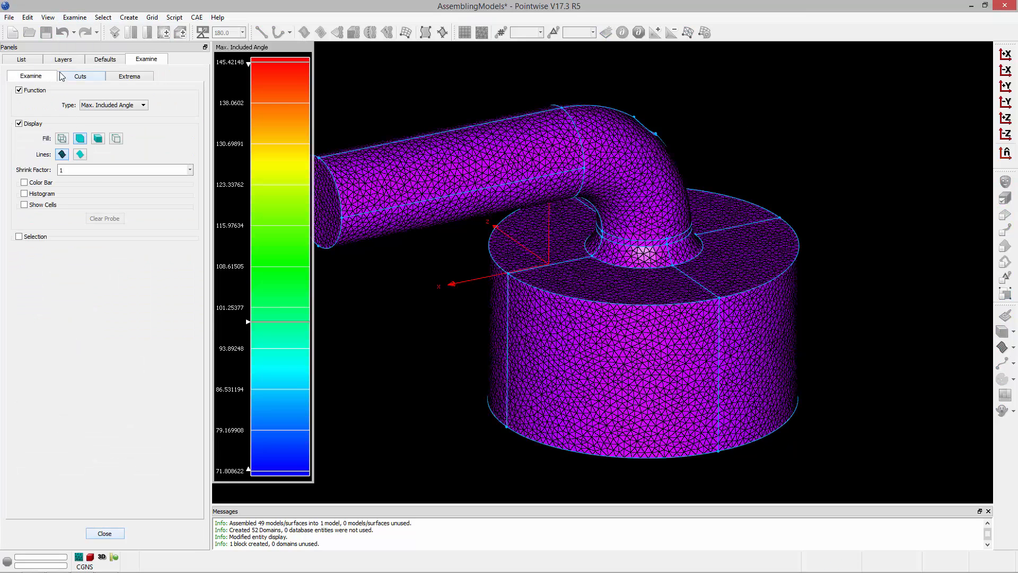
click(80, 75)
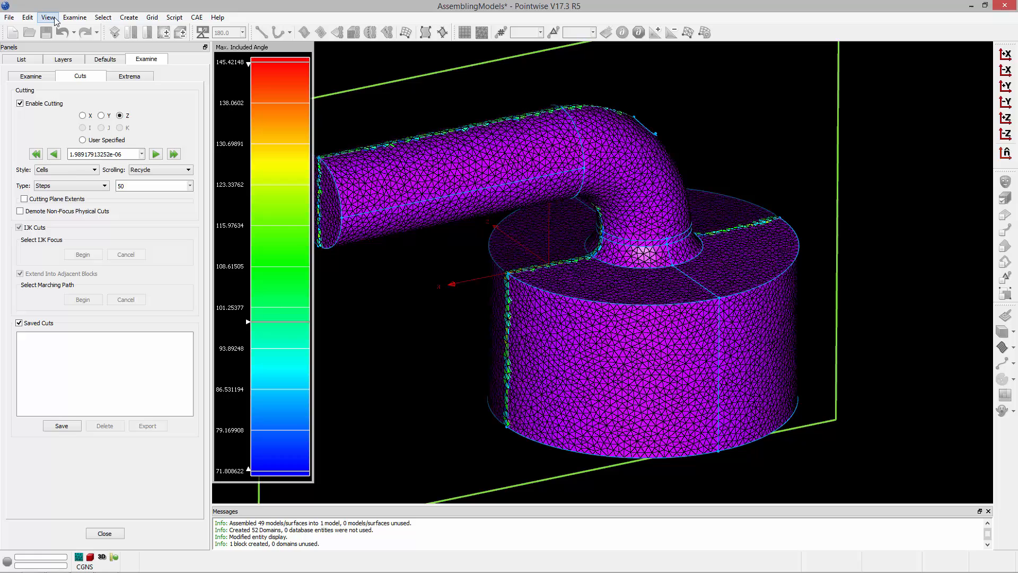